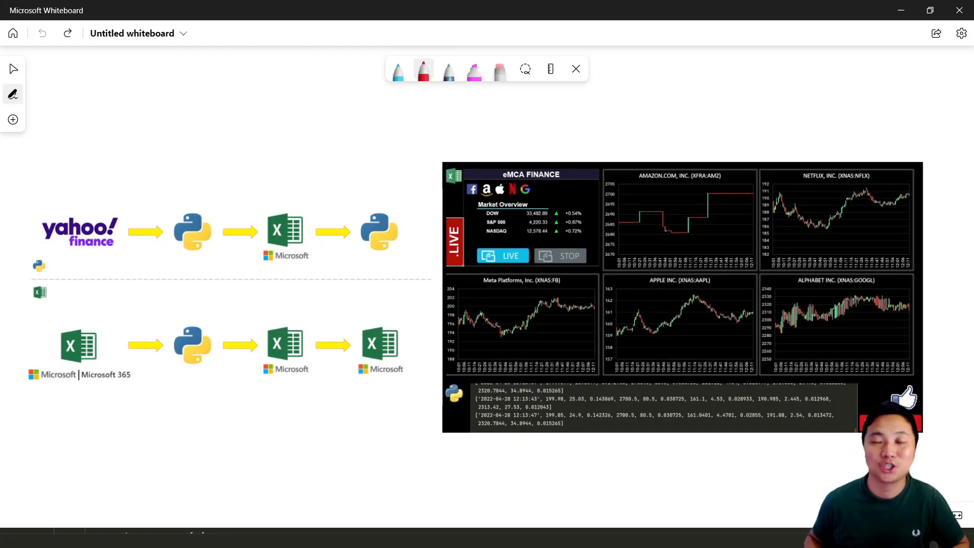
- Draw a red underline beneath the bottom Excel-to-Python-to-Excel row of icons
left_click(52, 399)
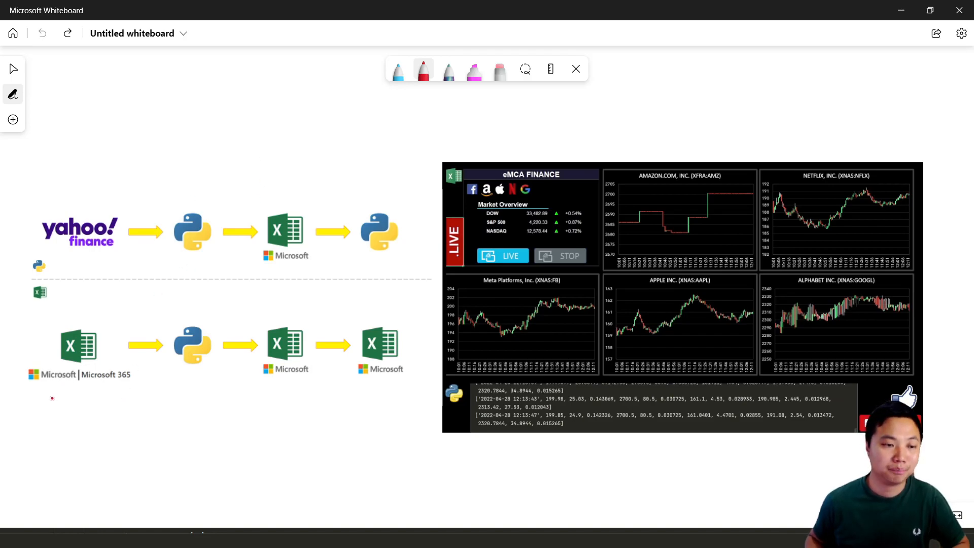
left_click_drag(30, 396, 323, 384)
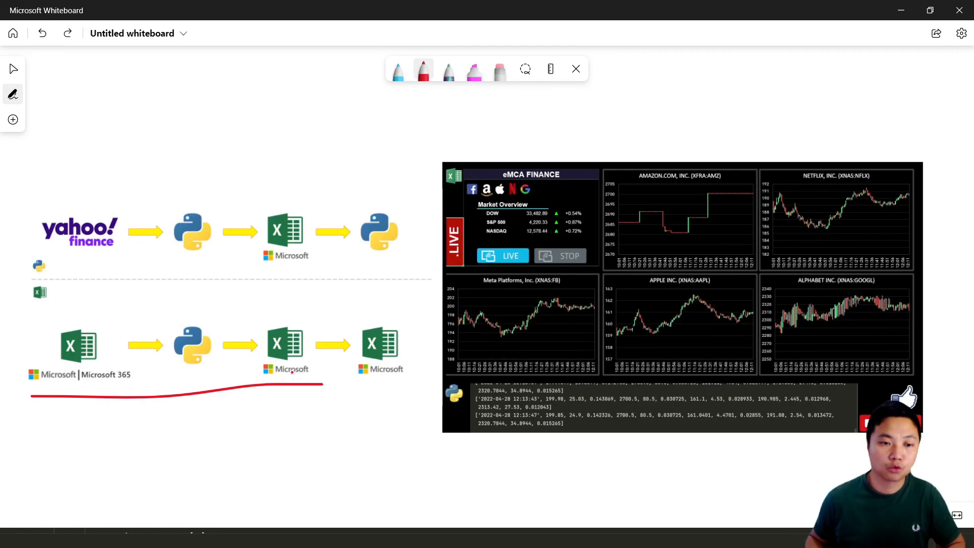
- Underline the last Excel icon and add curved arrows and rising red lines around the bottom flow
left_click_drag(347, 393, 418, 390)
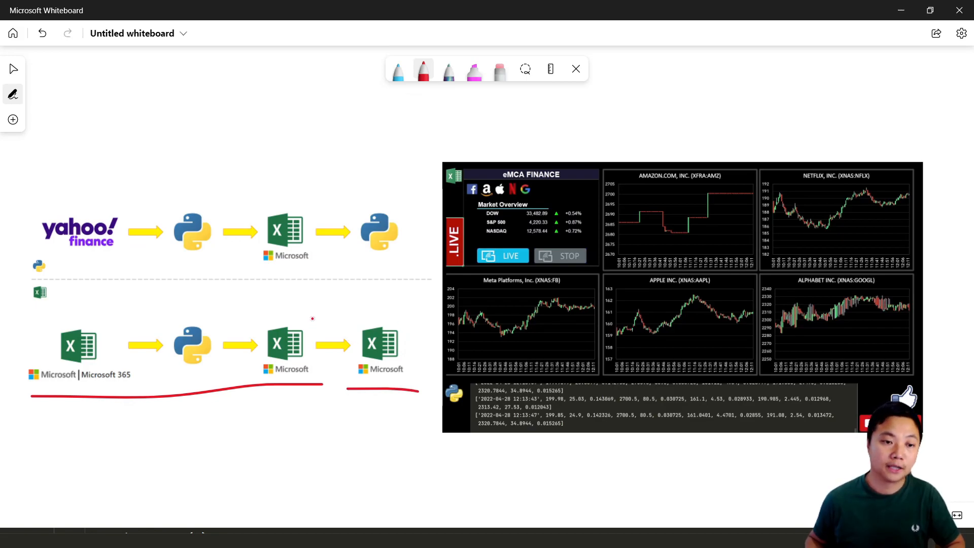
left_click_drag(304, 321, 345, 319)
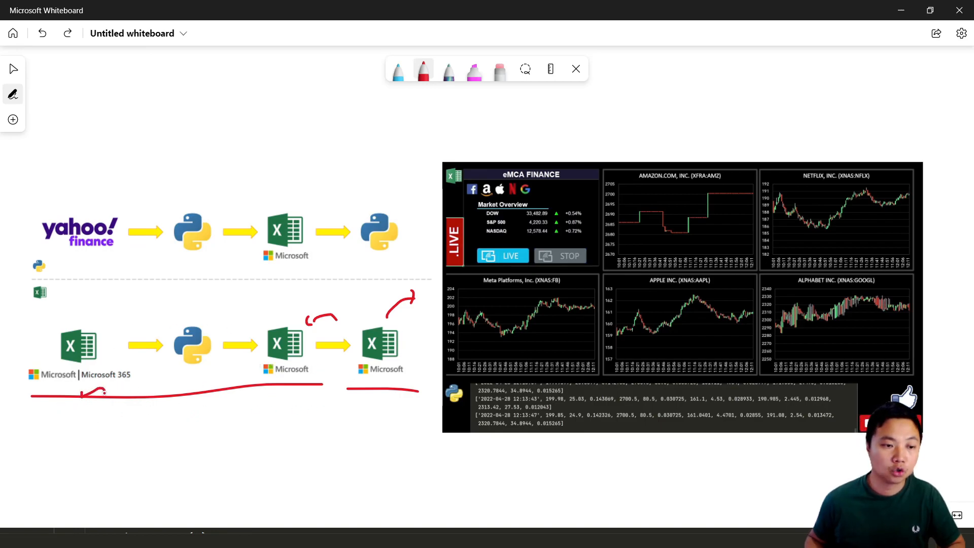
left_click_drag(84, 391, 149, 466)
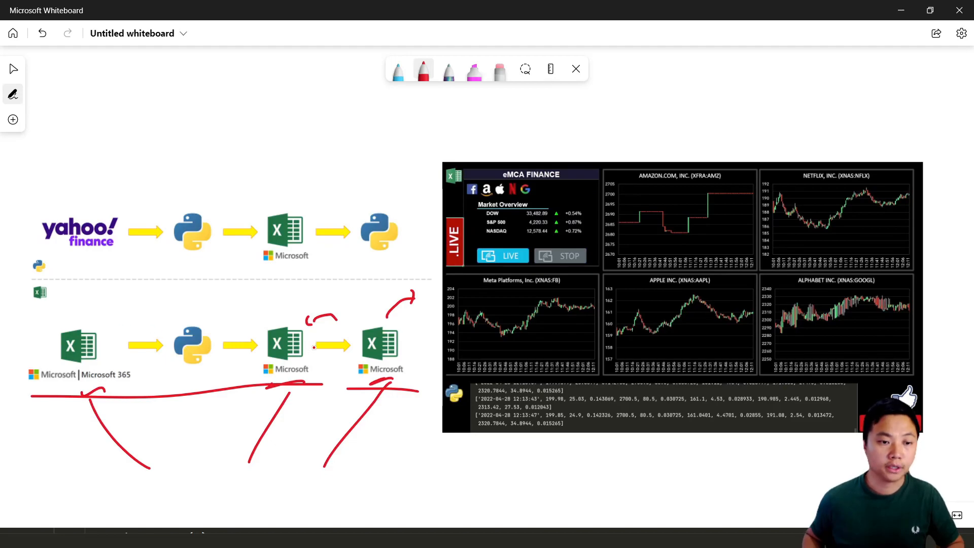
- Draw a long red arrow above the bottom flow reaching the third Excel icon, with extra marks
left_click_drag(76, 307, 212, 307)
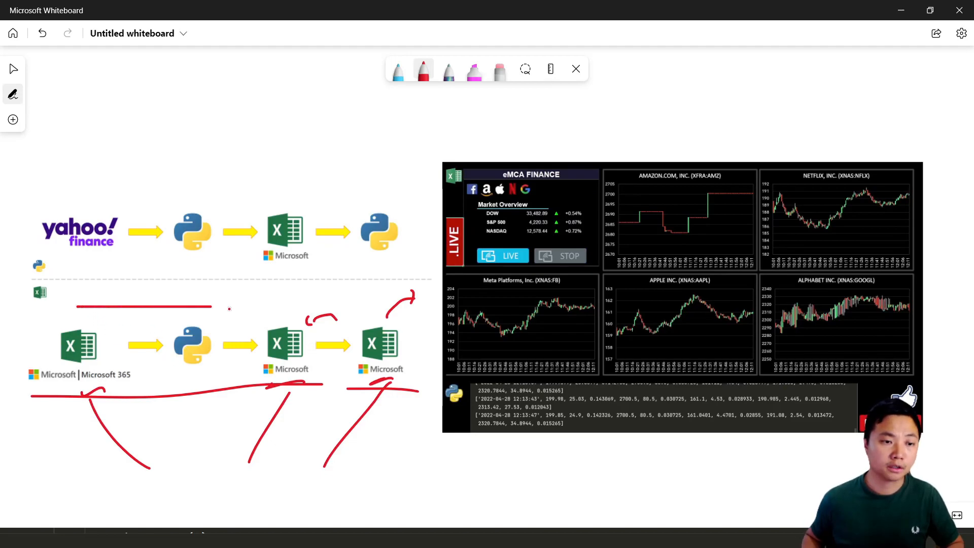
left_click_drag(77, 304, 299, 317)
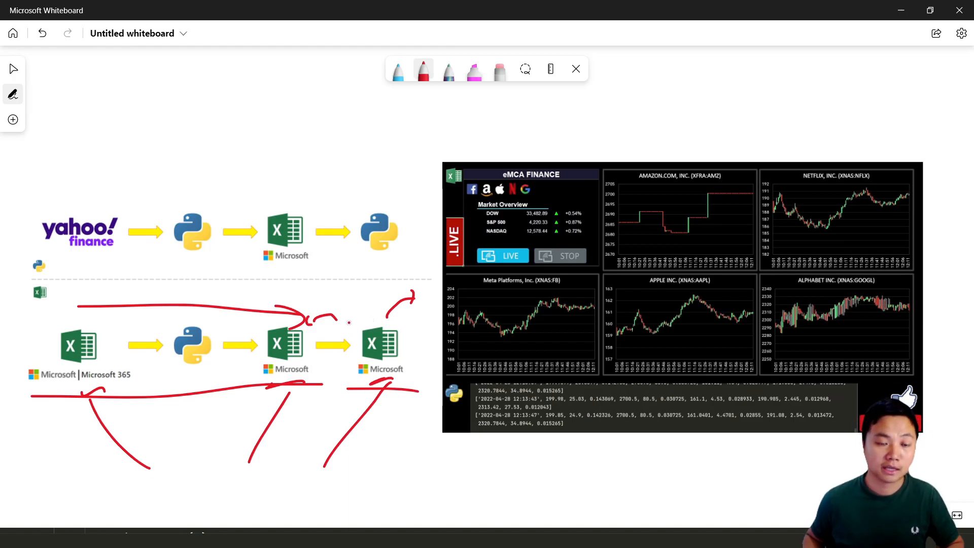
left_click_drag(338, 323, 438, 354)
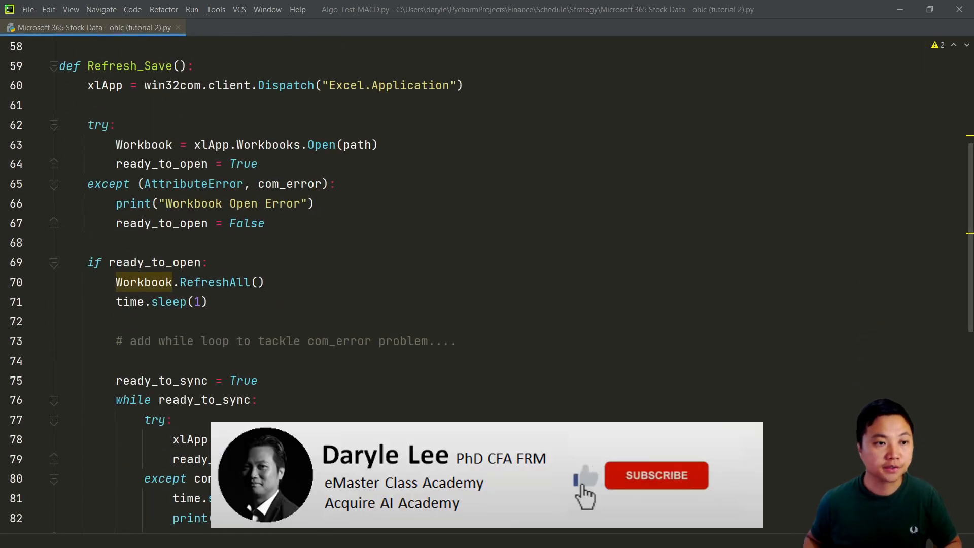
- Edit the Excel Dispatch line of Refresh_Save and tag it with a '#1st change' comment
left_click(657, 476)
type(" #1st change")
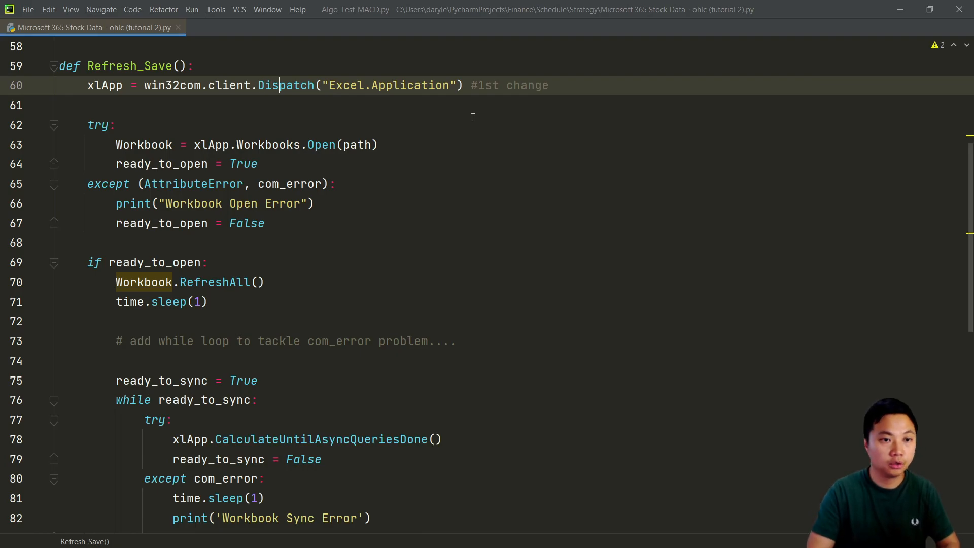
type("E")
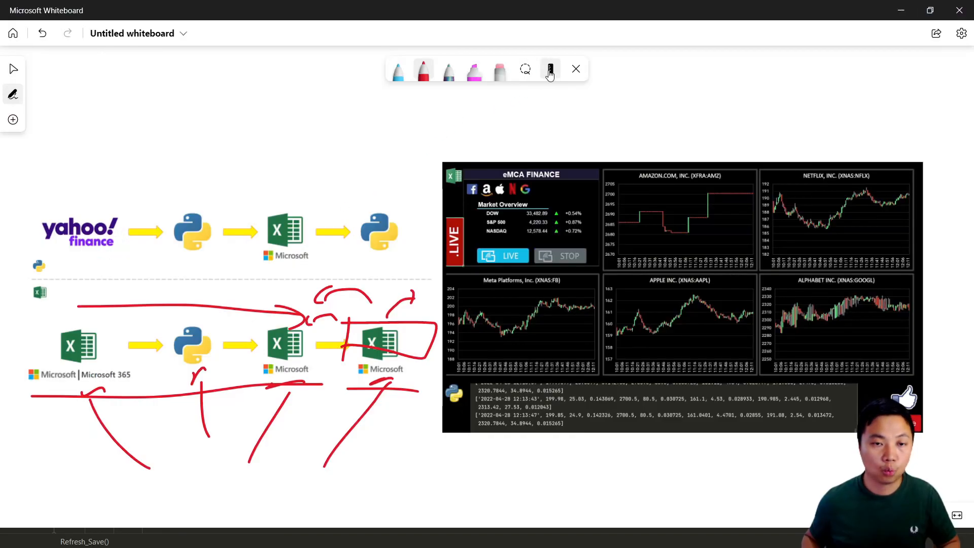
- Clear all ink, then draw a red arrow from Python back to the first Excel icon
left_click(499, 70)
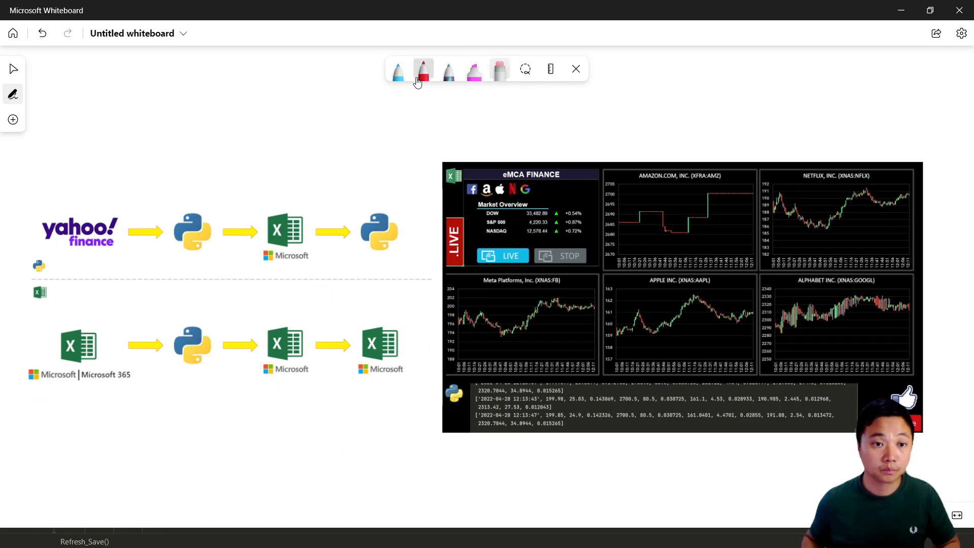
left_click(423, 70)
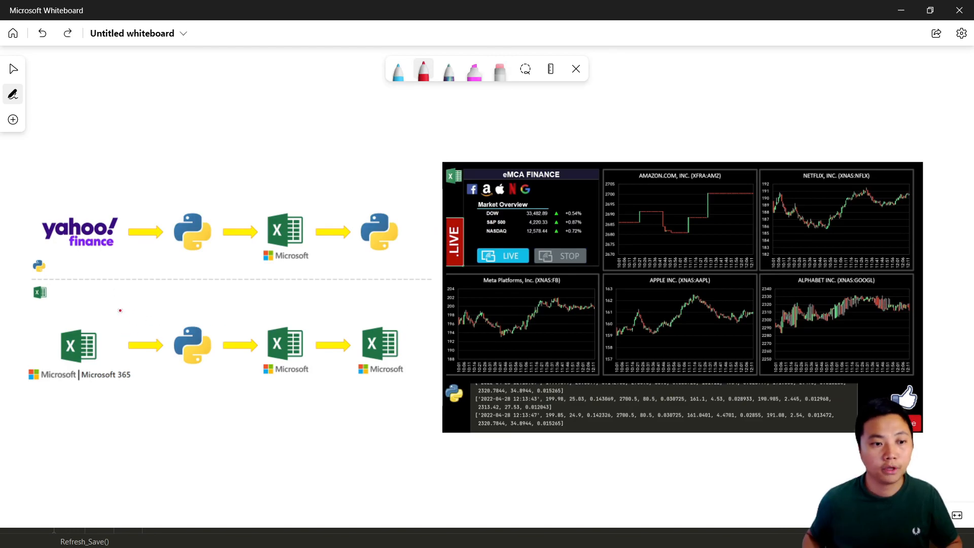
left_click_drag(205, 316, 108, 326)
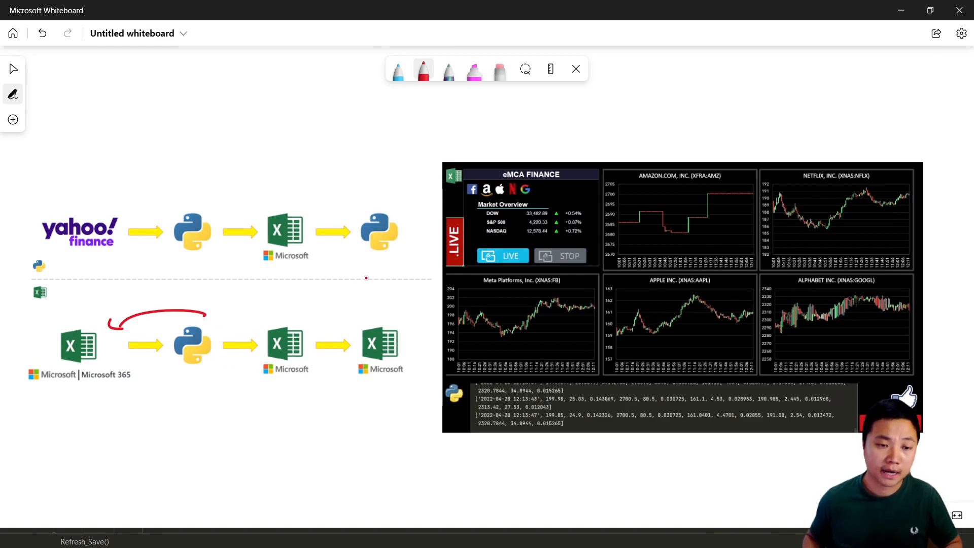
left_click_drag(373, 273, 379, 314)
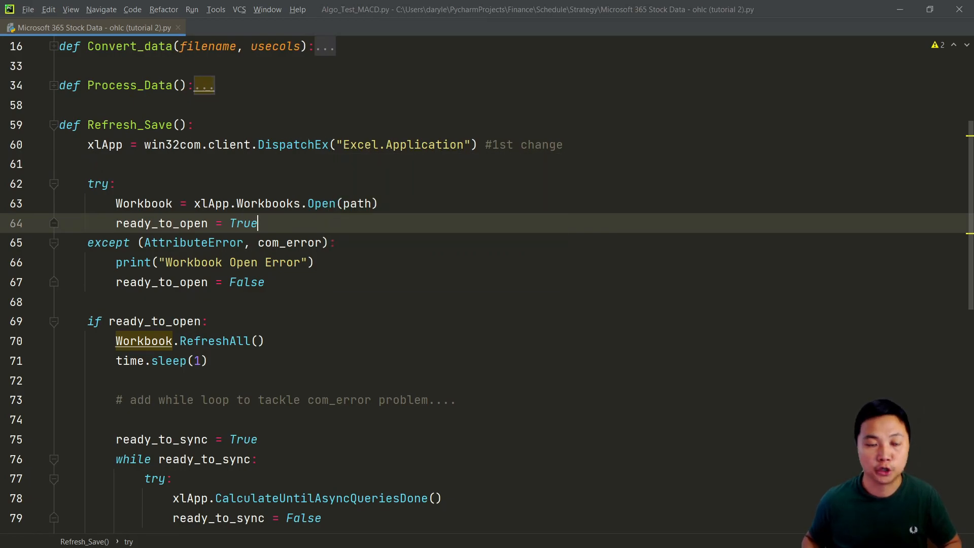
- Insert a while ready_to_display retry loop setting xlApp.DisplayAlerts = False, followed by a blank line
key("enter")
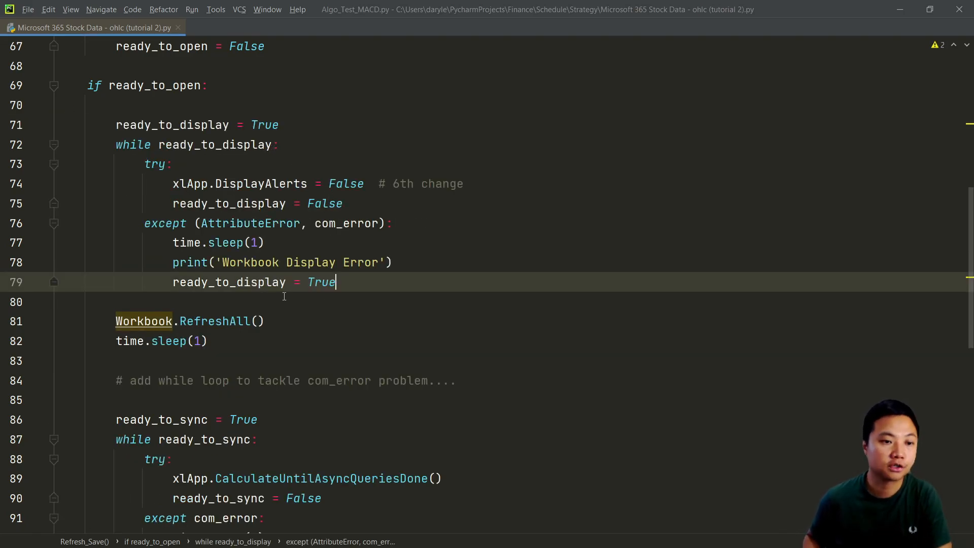
key("Enter")
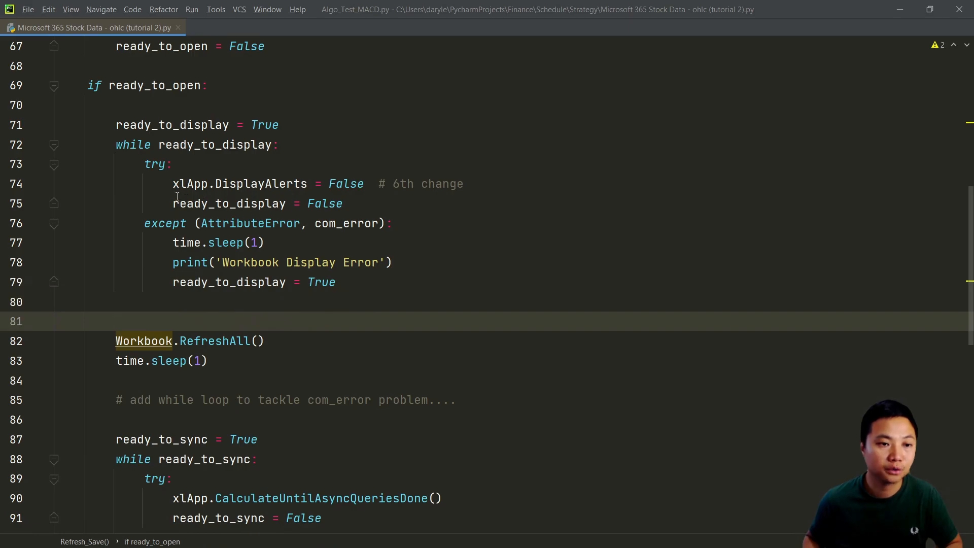
left_click(239, 183)
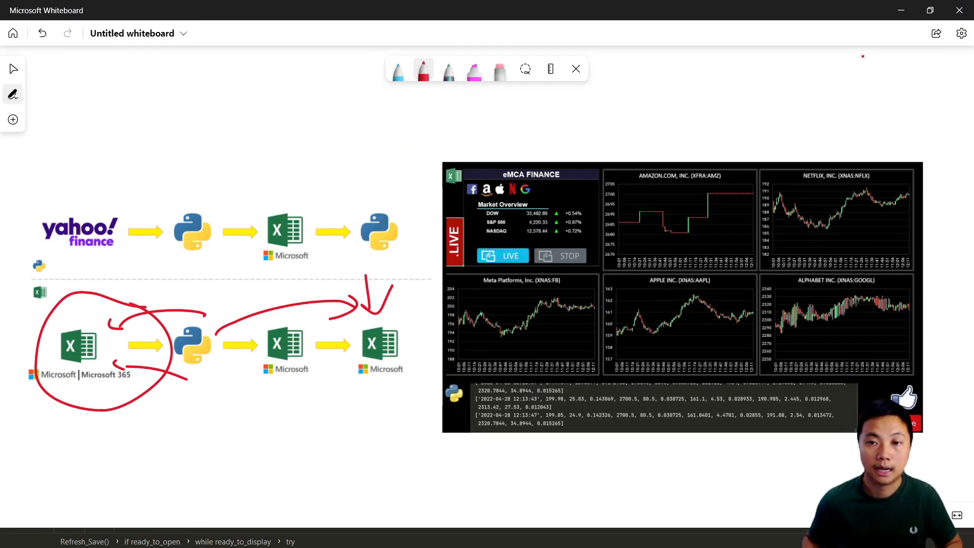
mouse_move(902, 11)
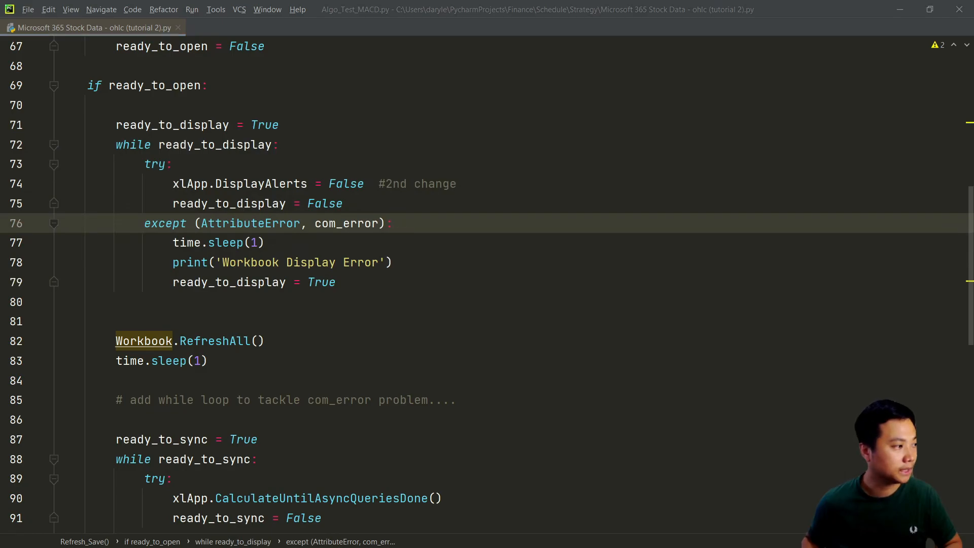
- Add a blank line above ready_to_refresh and relabel the loop comment from '5th change' to '3rd change'
left_click(199, 360)
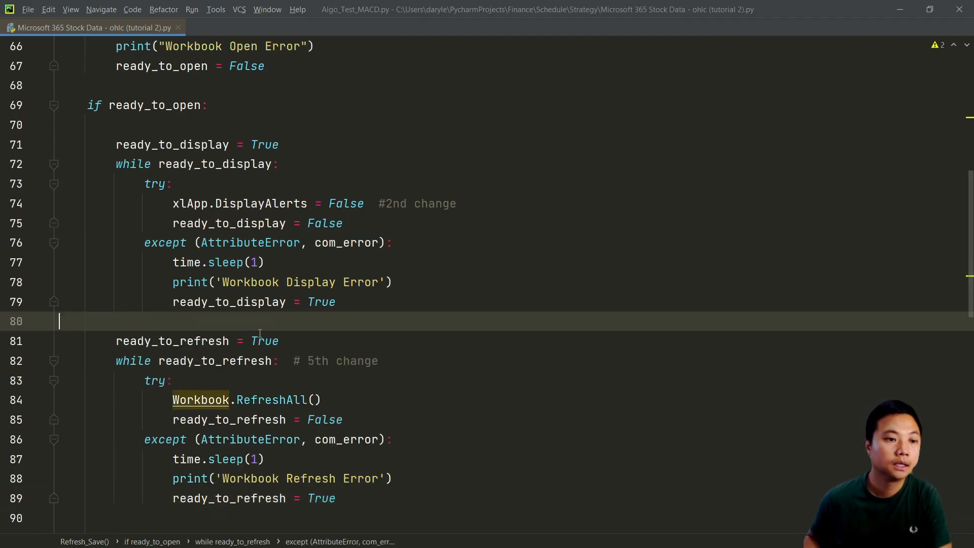
scroll("down", 3)
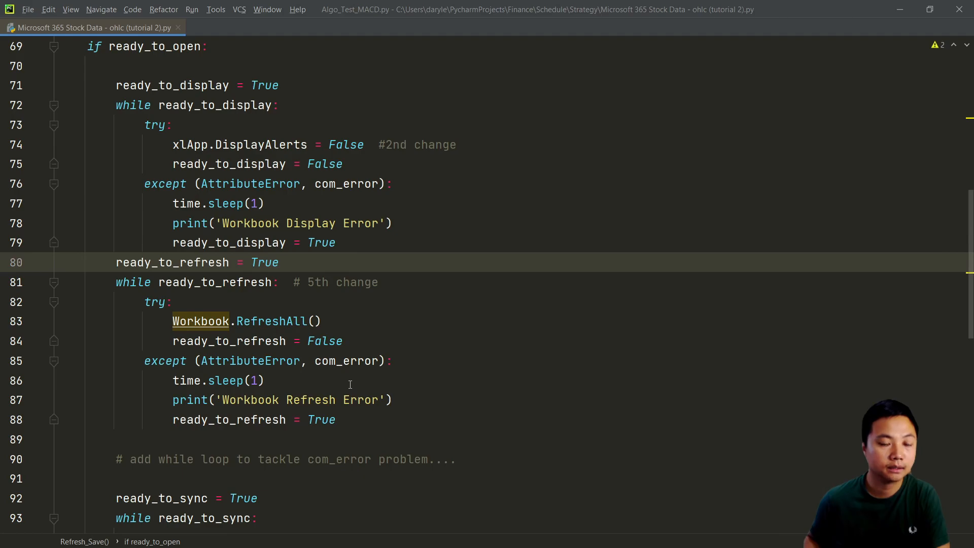
scroll("down", 3)
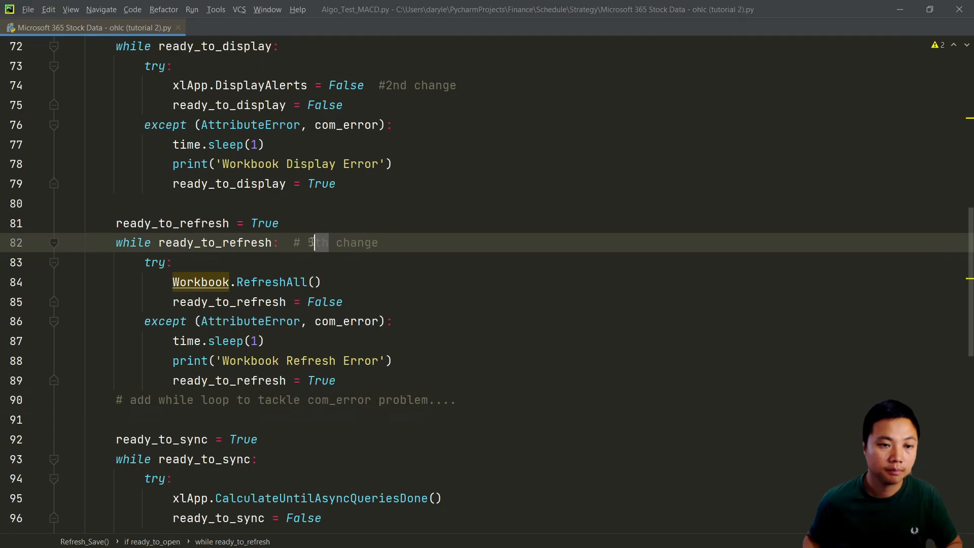
type("3rd")
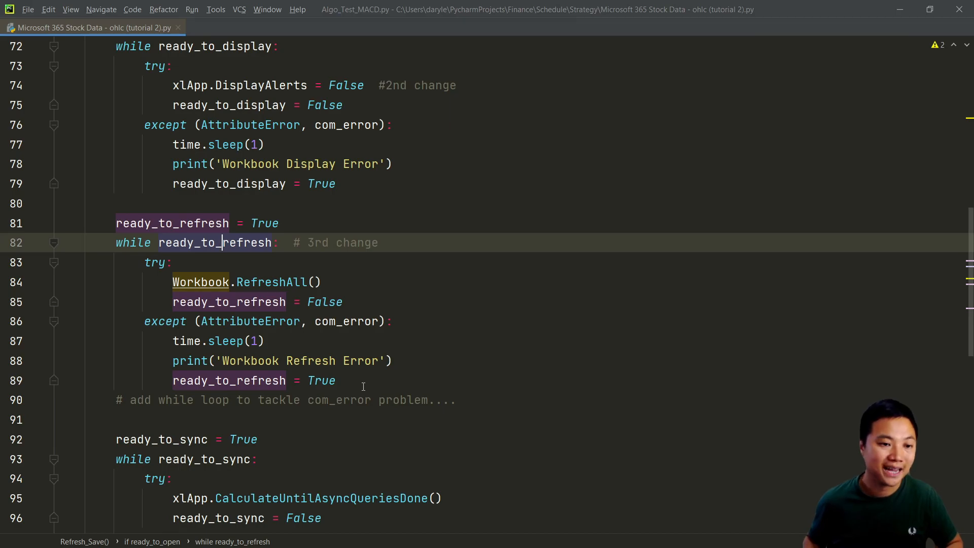
scroll("down", 3)
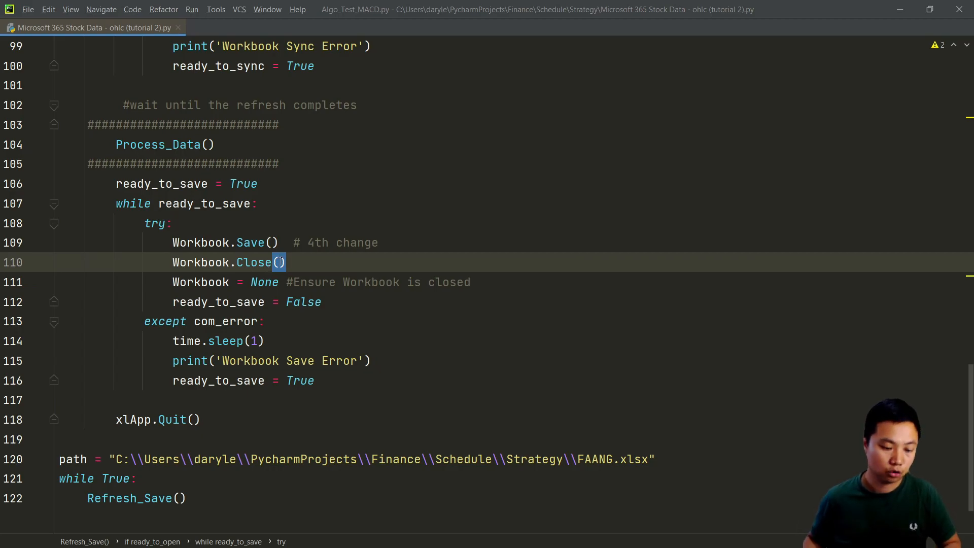
- Try a True argument in Workbook.Close(), then remove it so the close call takes no argument
type("True")
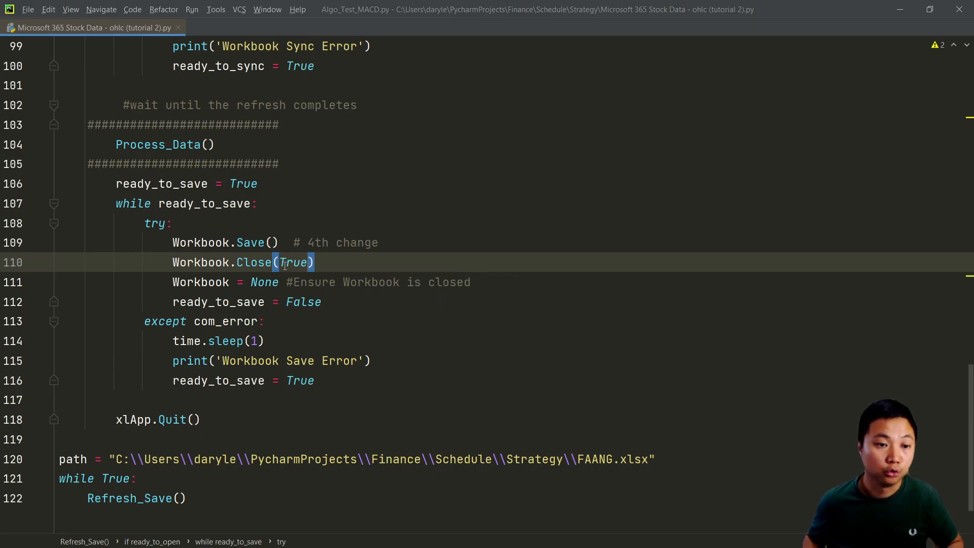
key("Delete")
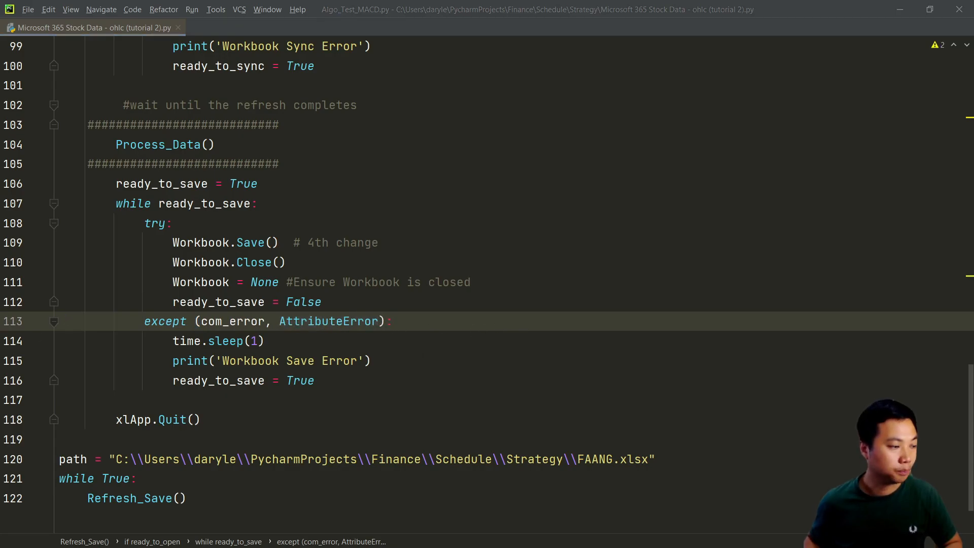
- Make the save loop catch (com_error, AttributeError) and tag it '#5th change'
type("#5th change")
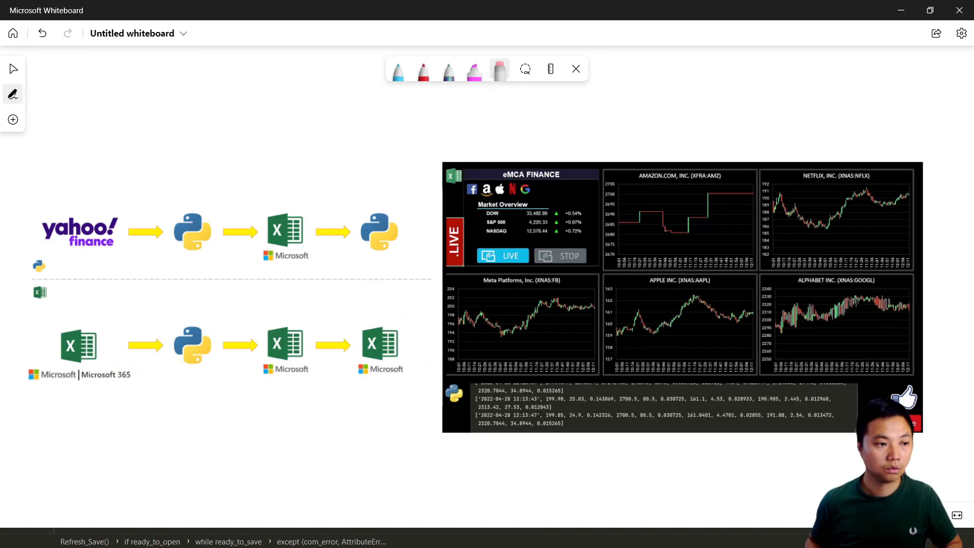
- Underline the Microsoft 365 row in red and draw arrows from Python through the Excel icons
left_click(423, 70)
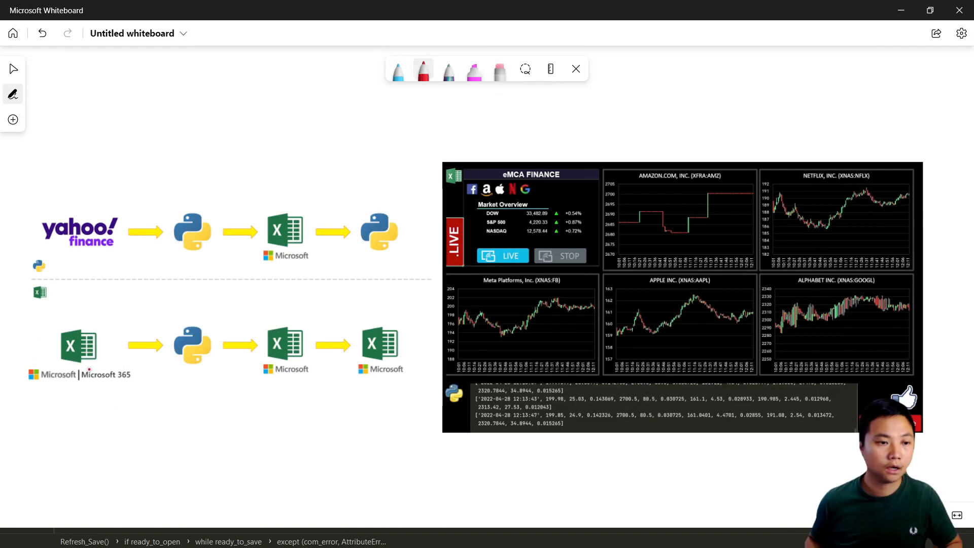
left_click_drag(55, 396, 319, 399)
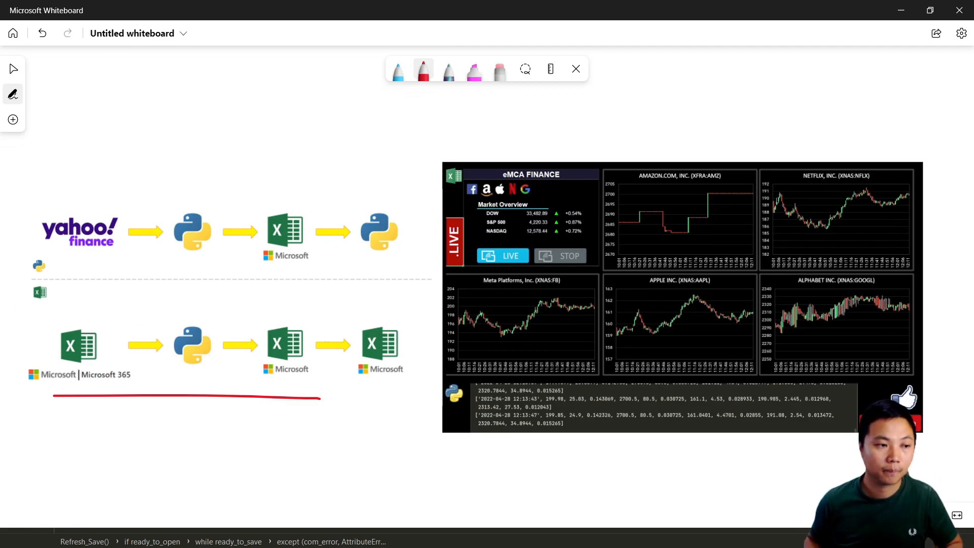
left_click_drag(216, 313, 251, 317)
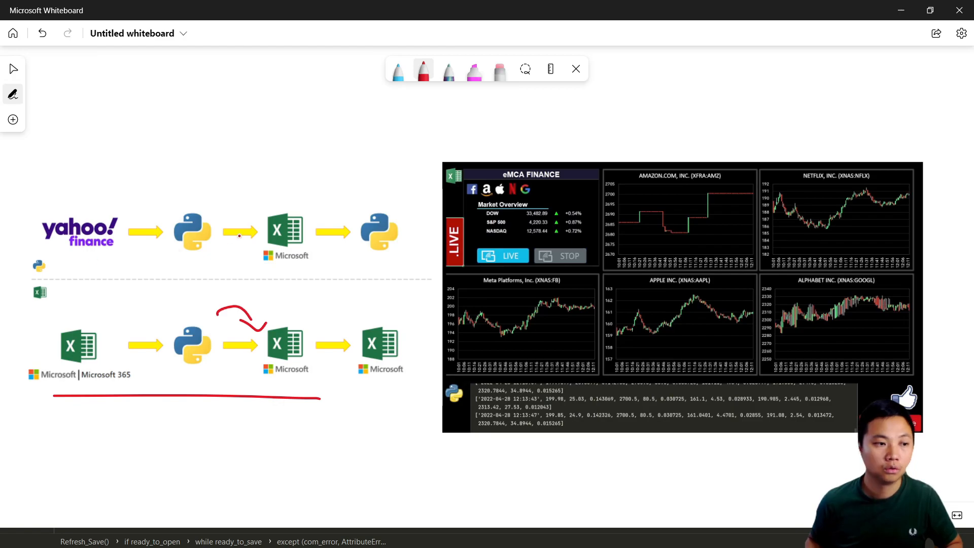
left_click_drag(311, 329, 370, 319)
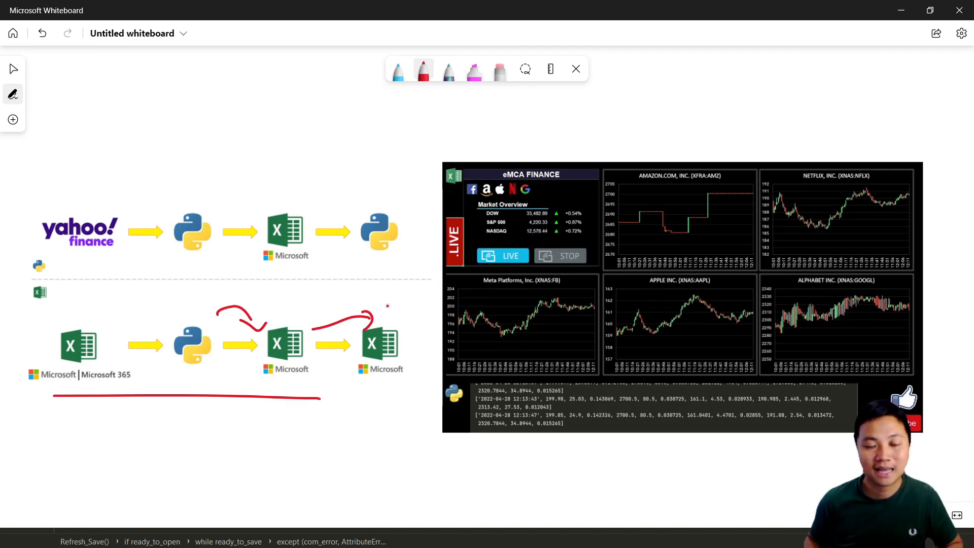
- Draw red arrows linking Excel to the live dashboard and the top Python to the lower row
left_click_drag(385, 308, 432, 274)
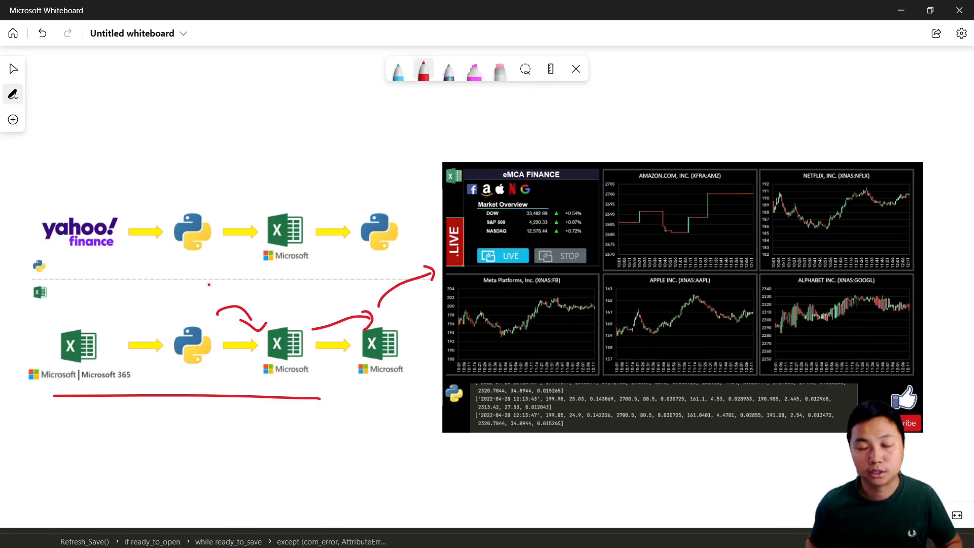
left_click_drag(184, 310, 199, 299)
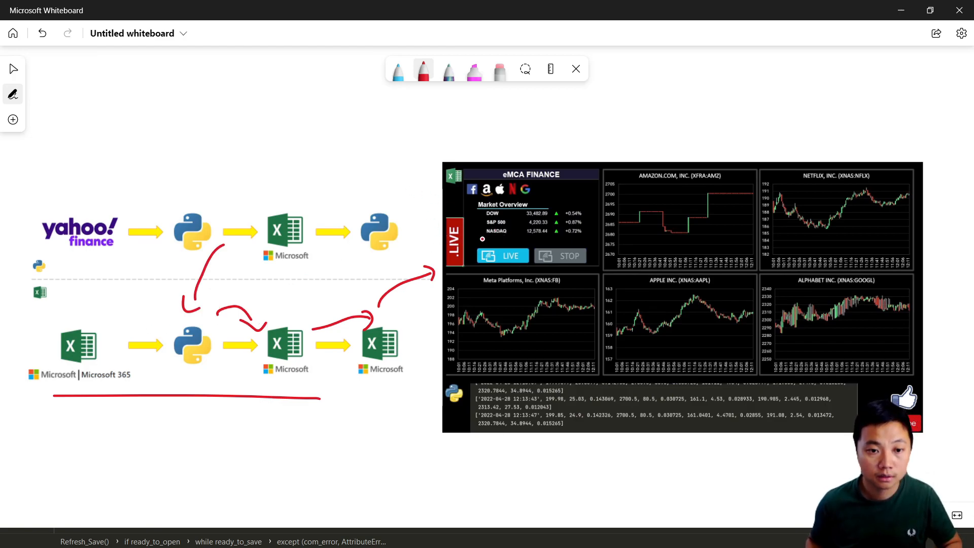
left_click_drag(564, 128, 488, 243)
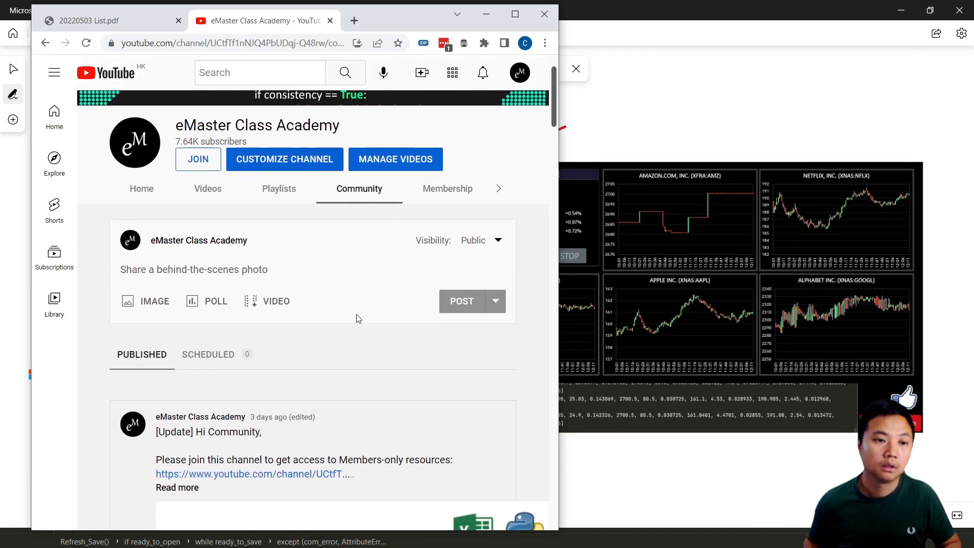
- Scroll through the members-only resources community post, then switch to the 20220503 List.pdf tab
scroll("down", 3)
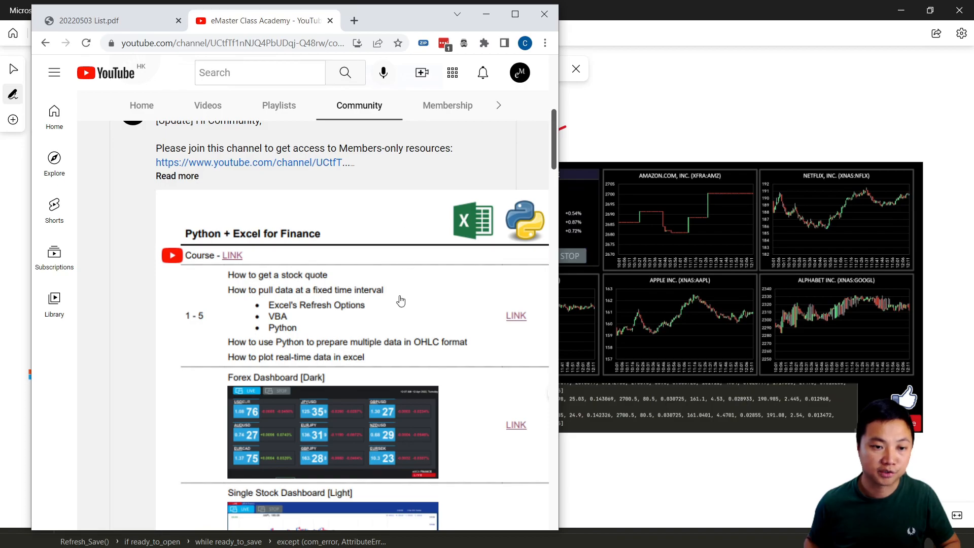
scroll("down", 3)
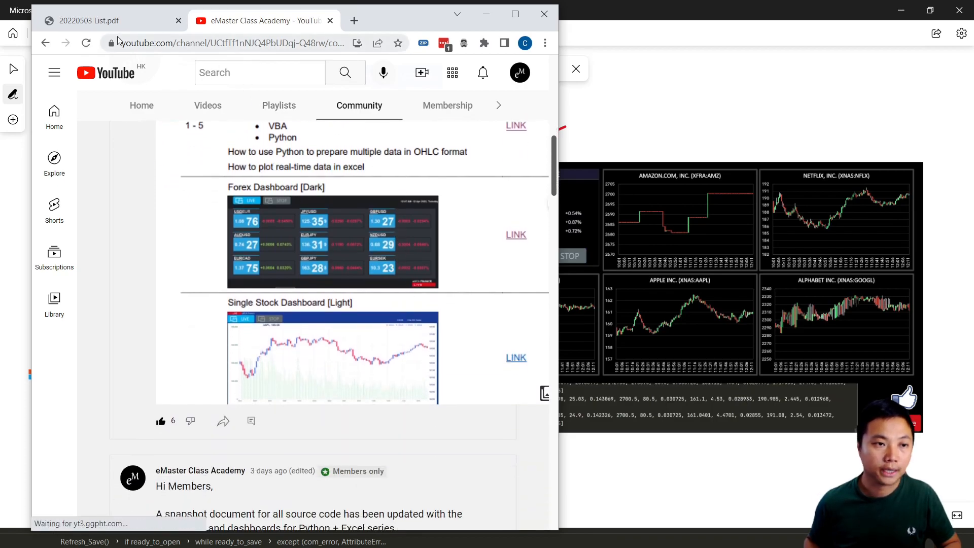
left_click(87, 21)
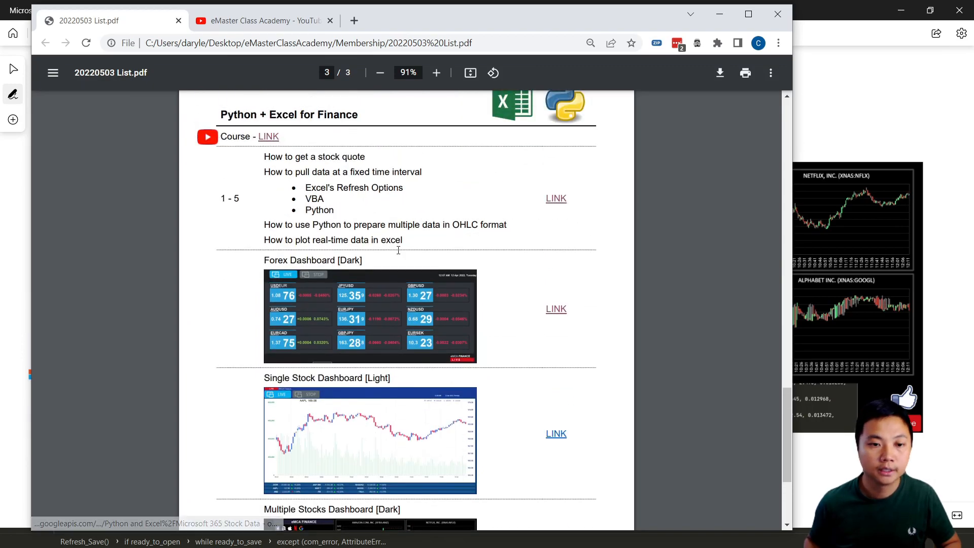
- Scroll the 20220503 List PDF down to the Multiple Stocks Dashboard [Dark] entry
scroll("down", 3)
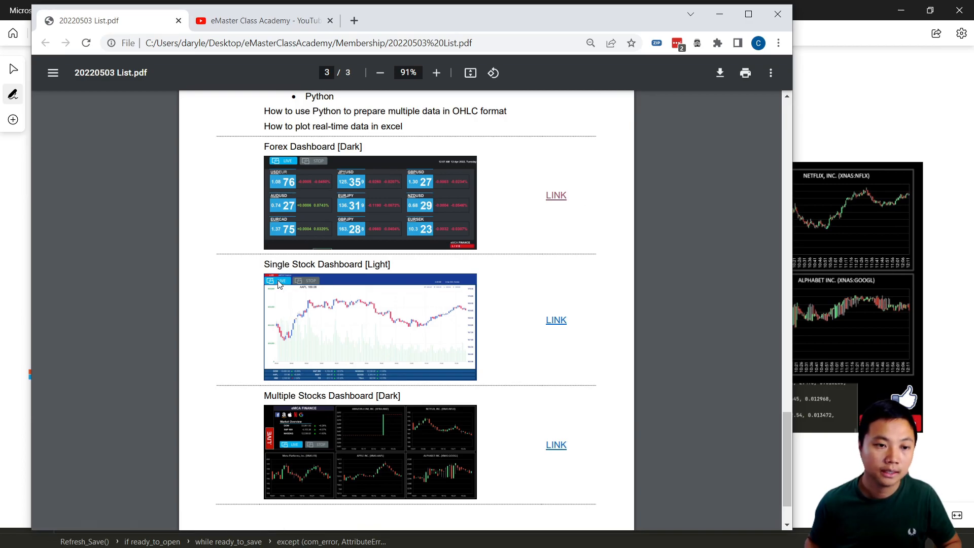
mouse_move(408, 272)
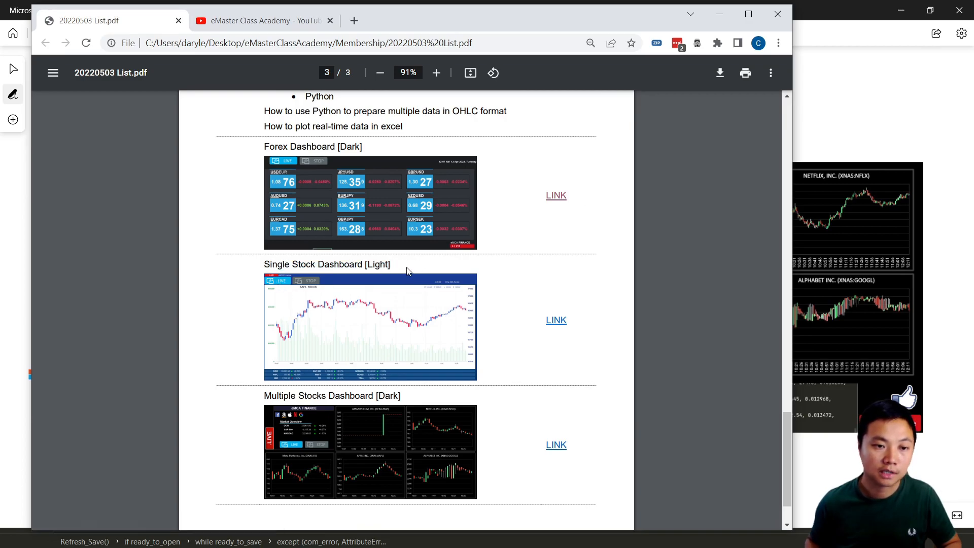